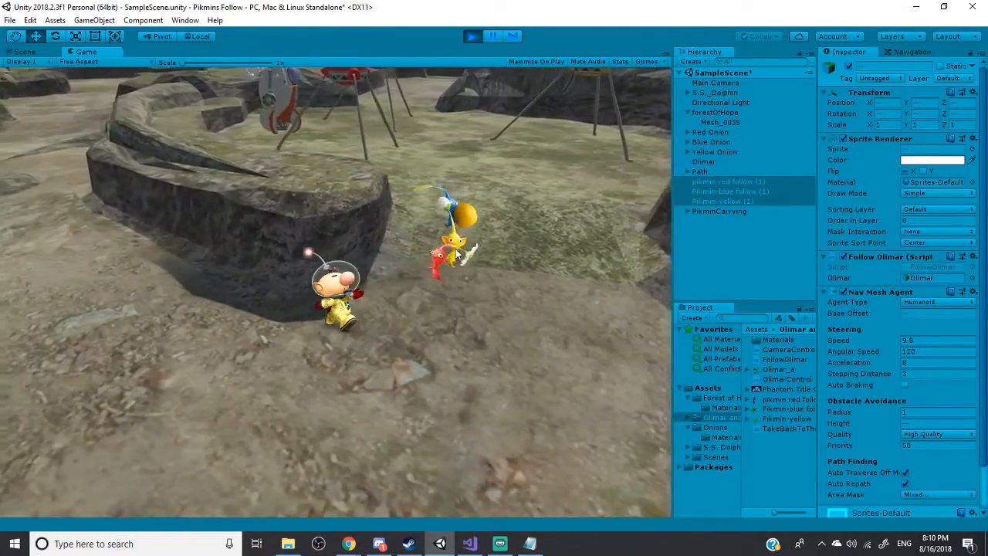
Step: Stop the running game so Olimar and the following Pikmin become editable again
click(471, 36)
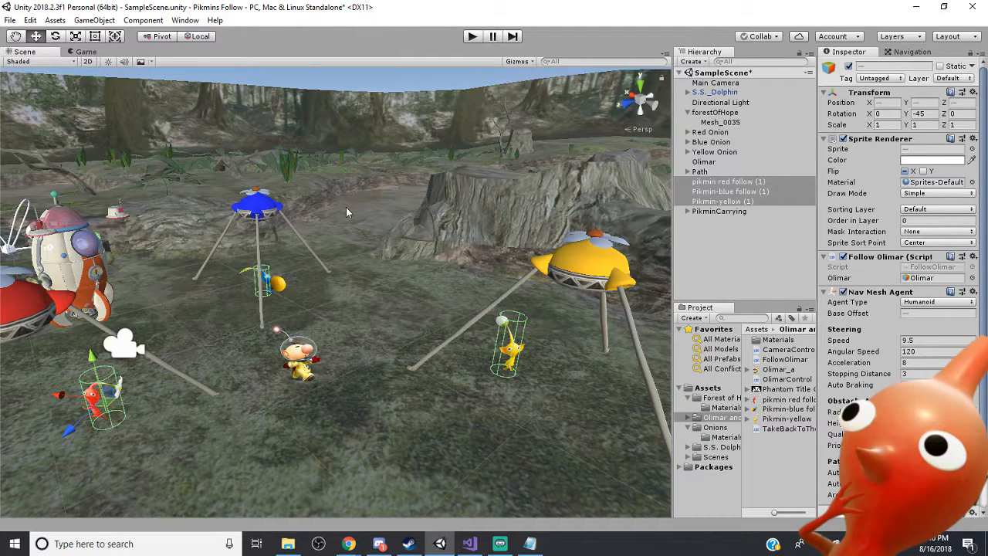
mouse_move(271, 232)
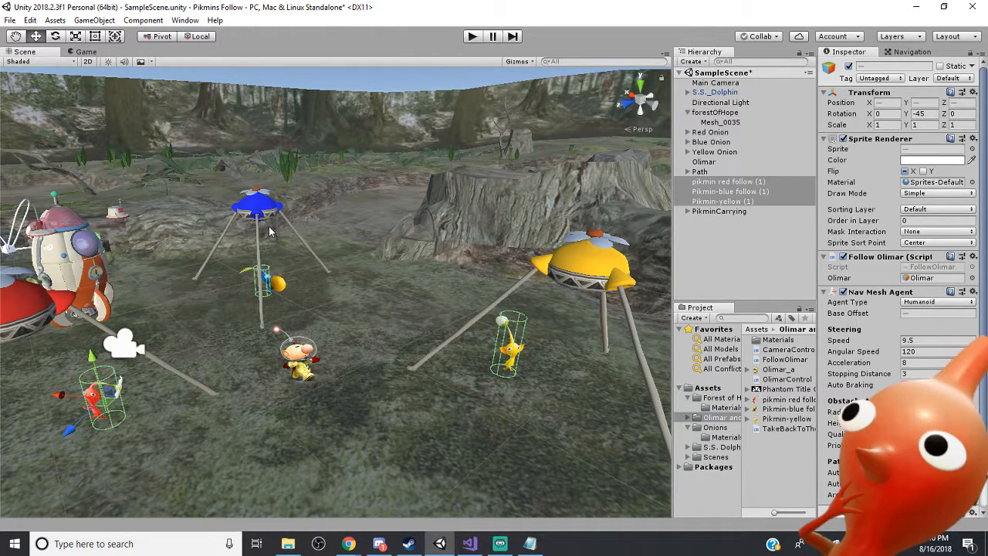
mouse_move(576, 171)
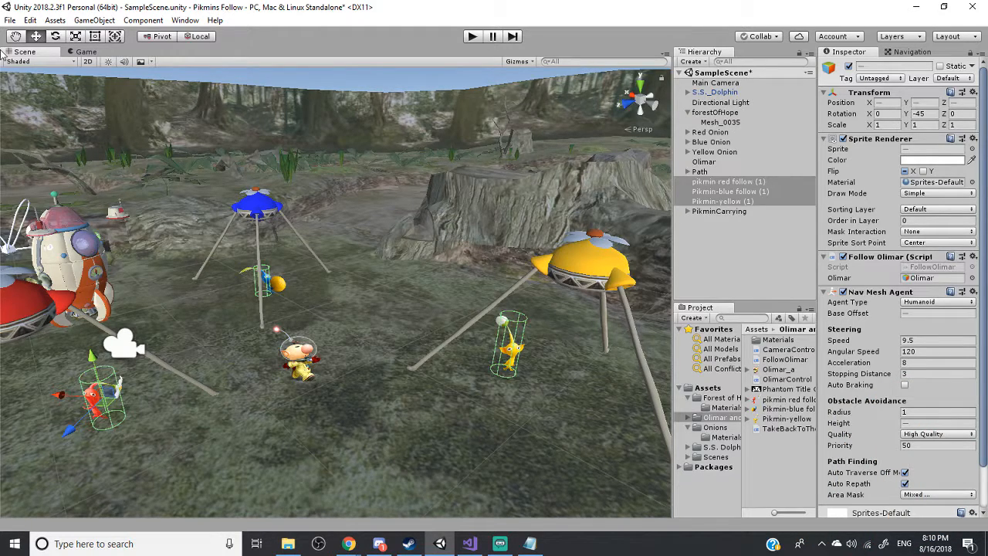
Step: Open Window > AI > Navigation and view Mesh_0035's Navigation Static, walkable Object settings
click(184, 20)
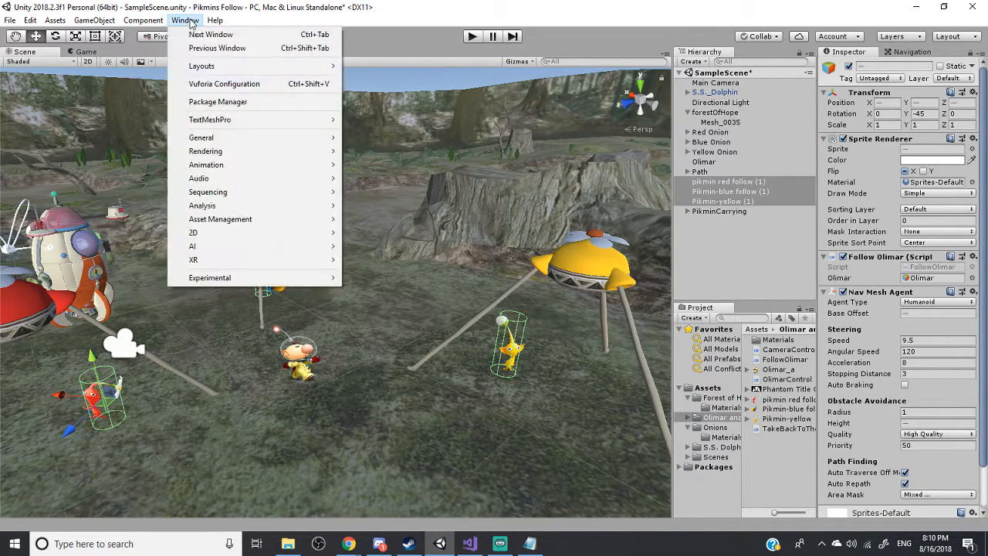
mouse_move(251, 232)
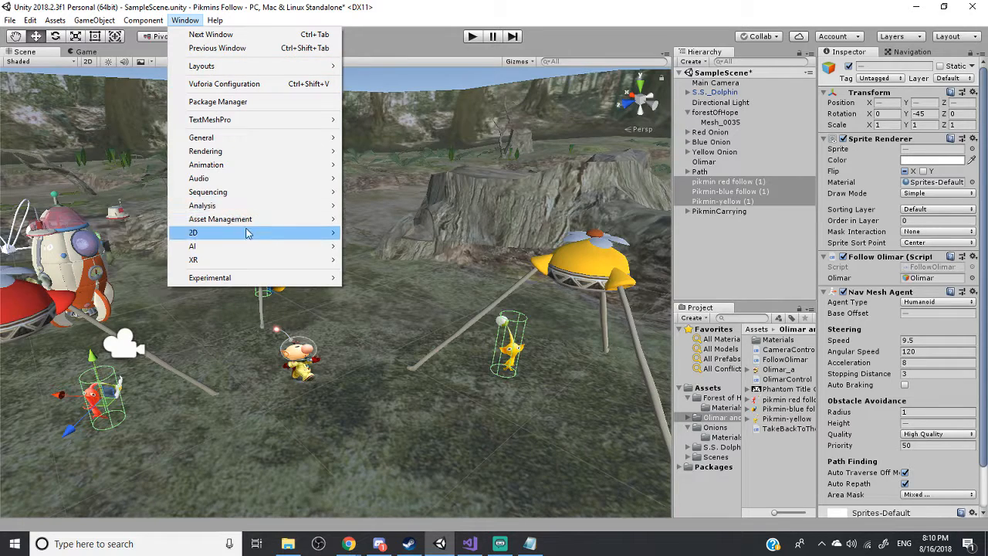
mouse_move(193, 245)
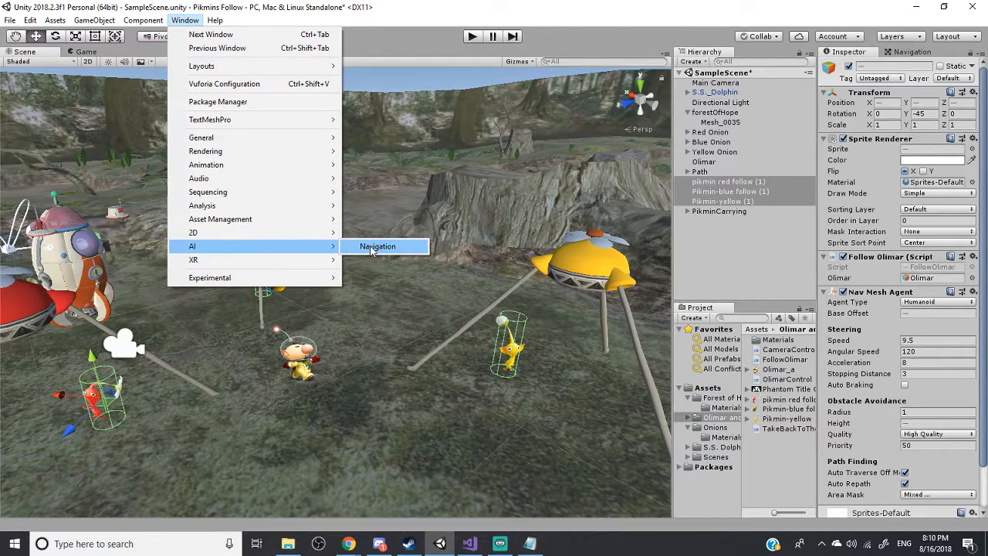
click(377, 246)
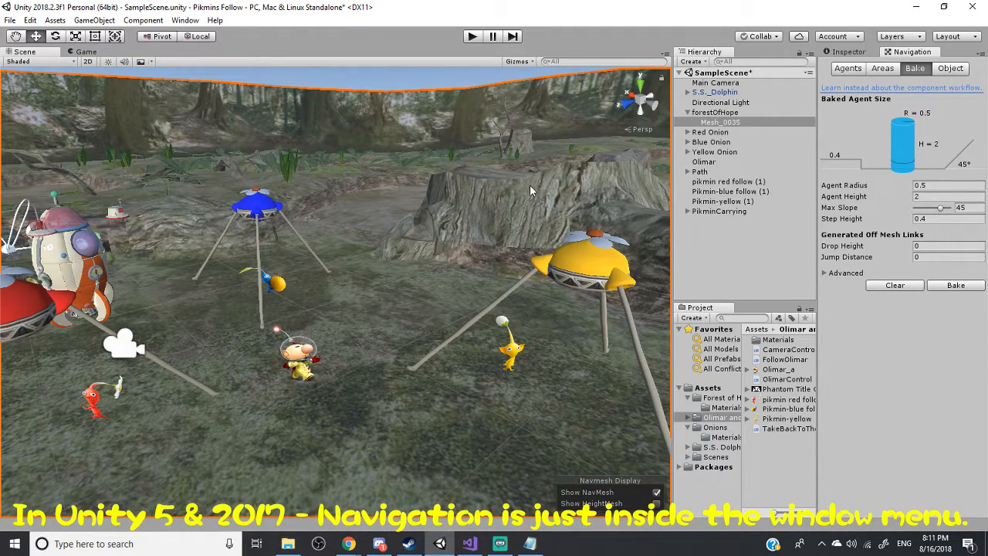
mouse_move(886, 116)
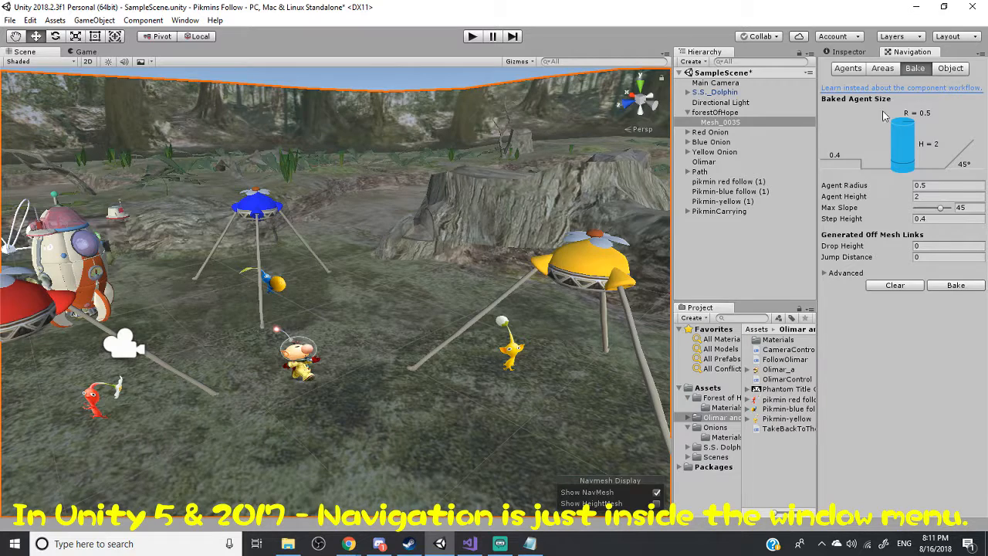
click(950, 68)
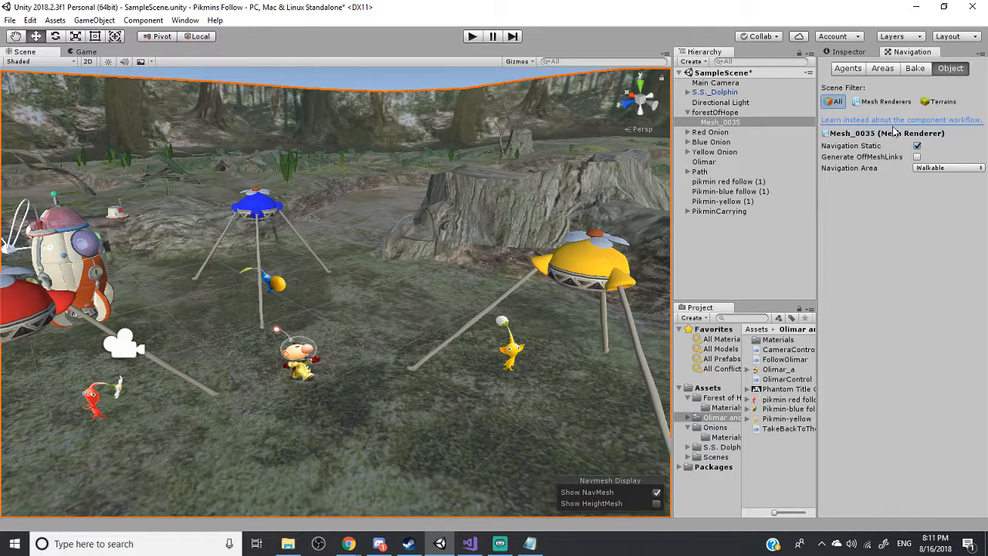
Step: Bake the navmesh and inspect the blue walkable forest ground in the Scene view
click(914, 68)
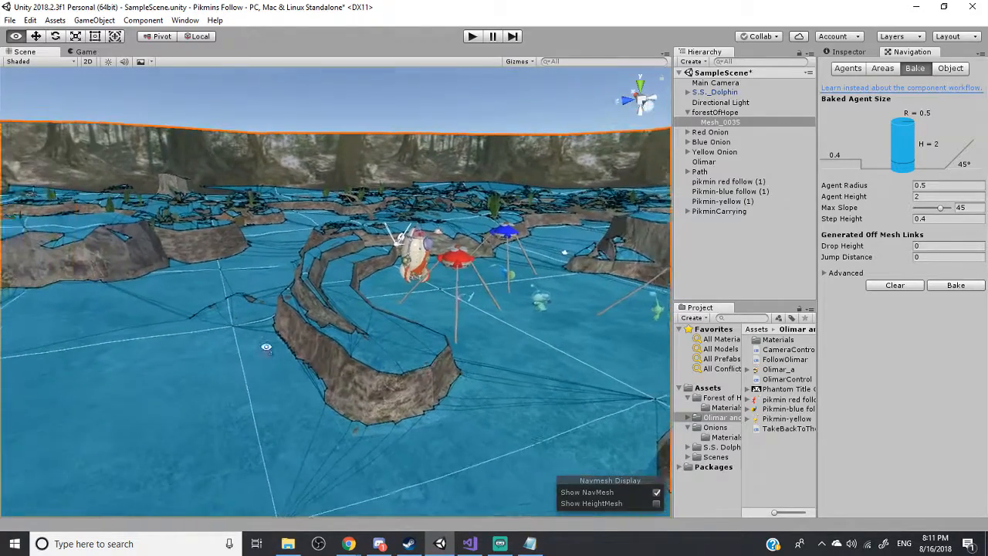
drag(266, 346, 437, 332)
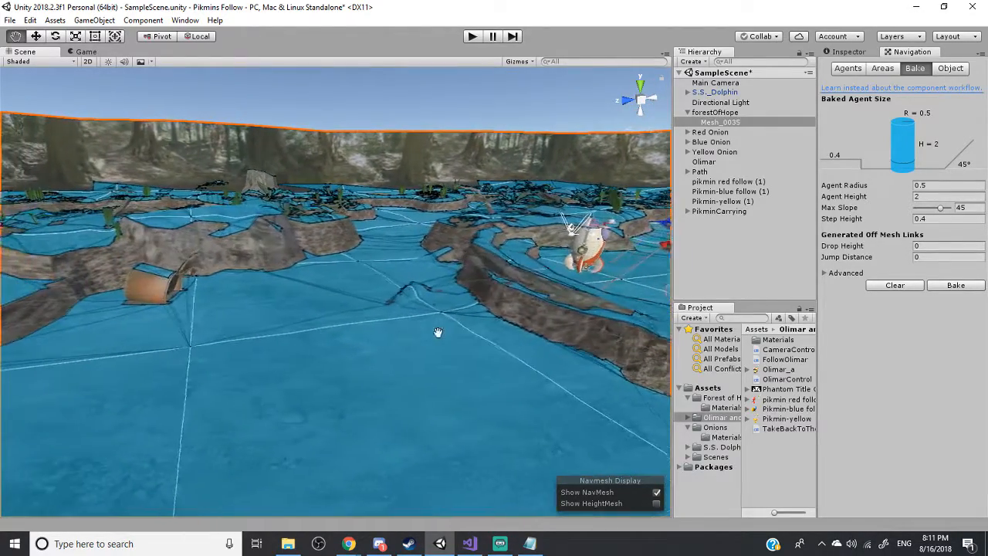
drag(437, 333, 314, 313)
text(nav)
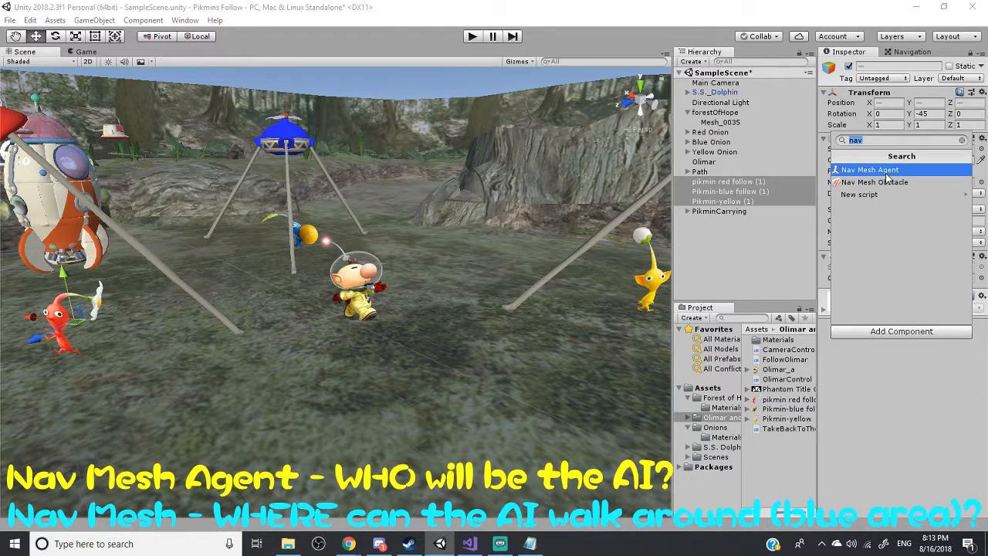
Step: Add a Nav Mesh Agent component to the three selected Pikmin
click(869, 169)
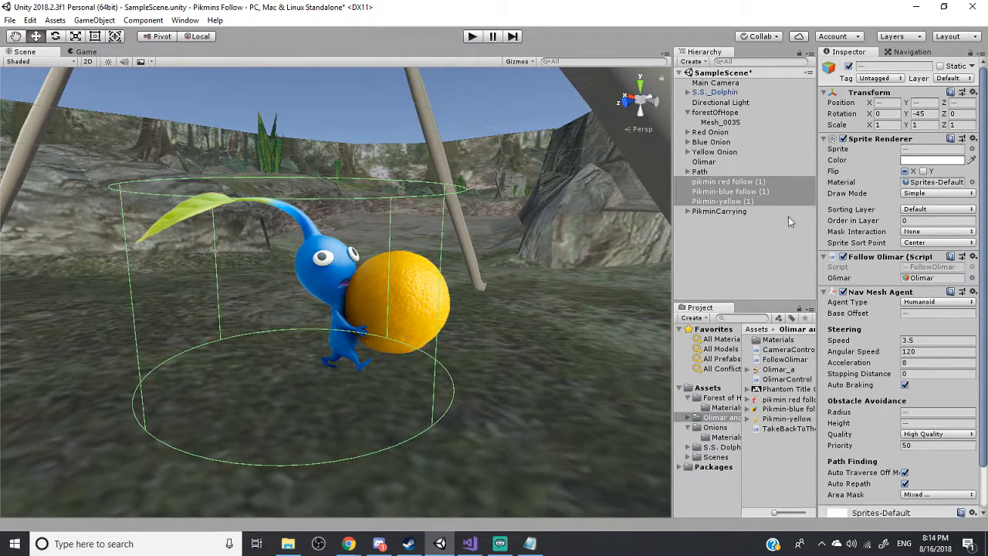
mouse_move(849, 382)
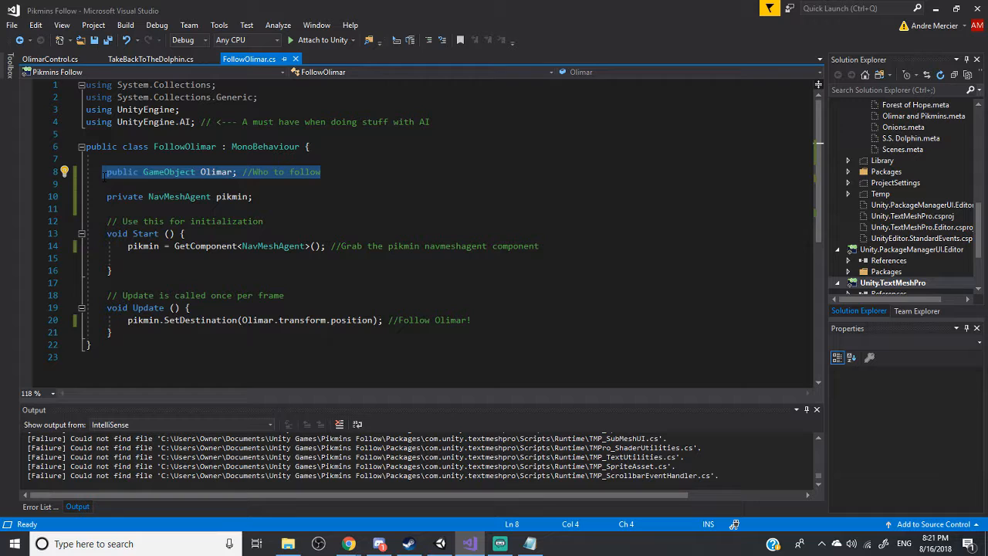
mouse_move(105, 181)
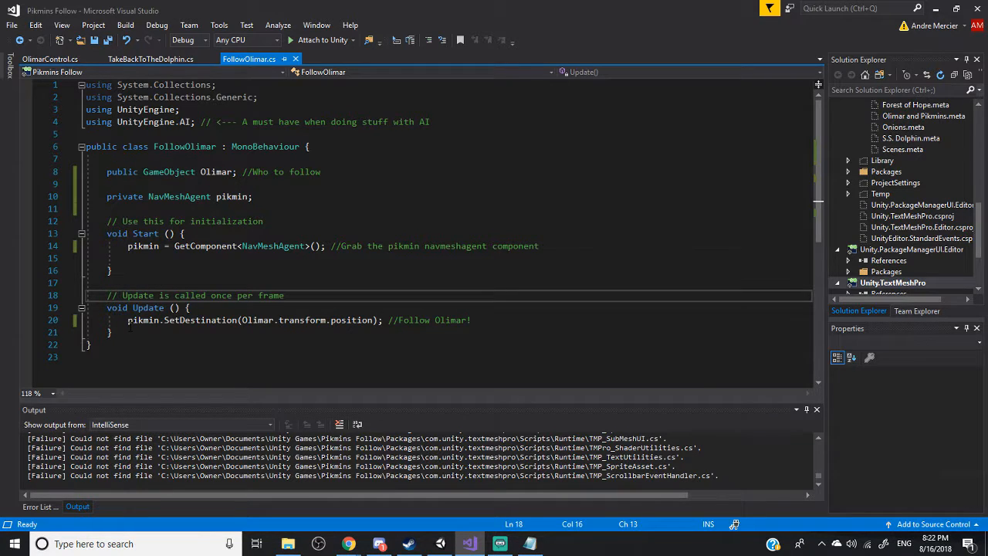
Step: Highlight the Update code that sets each agent's destination to Olimar's position
triple_click(254, 320)
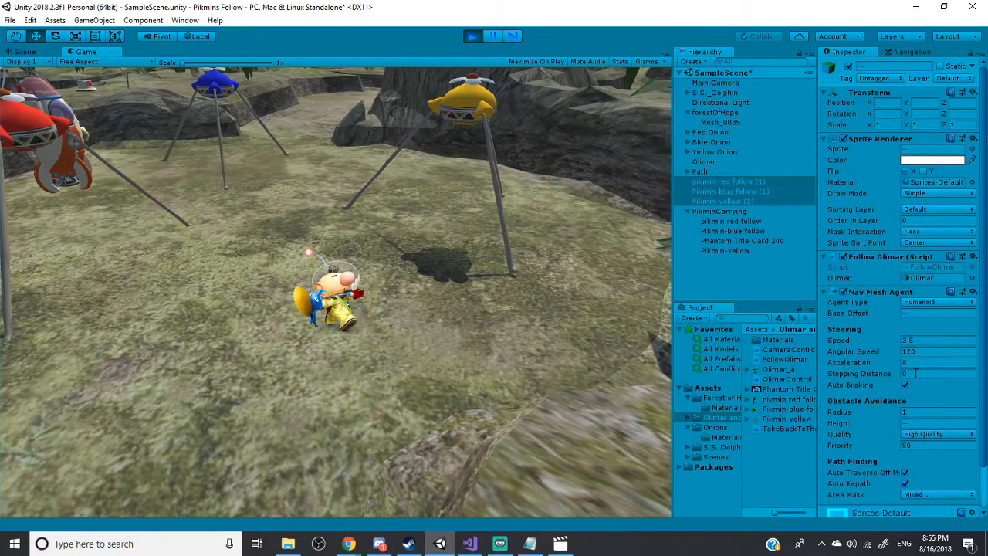
Step: Set the Nav Mesh Agent Stopping Distance to 3 and Speed to 9.5
click(936, 374)
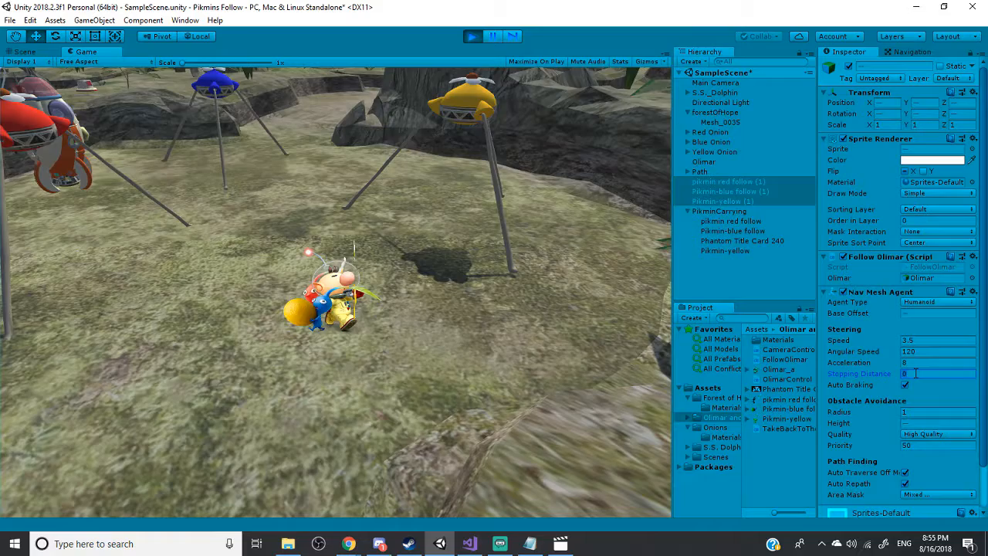
text(3)
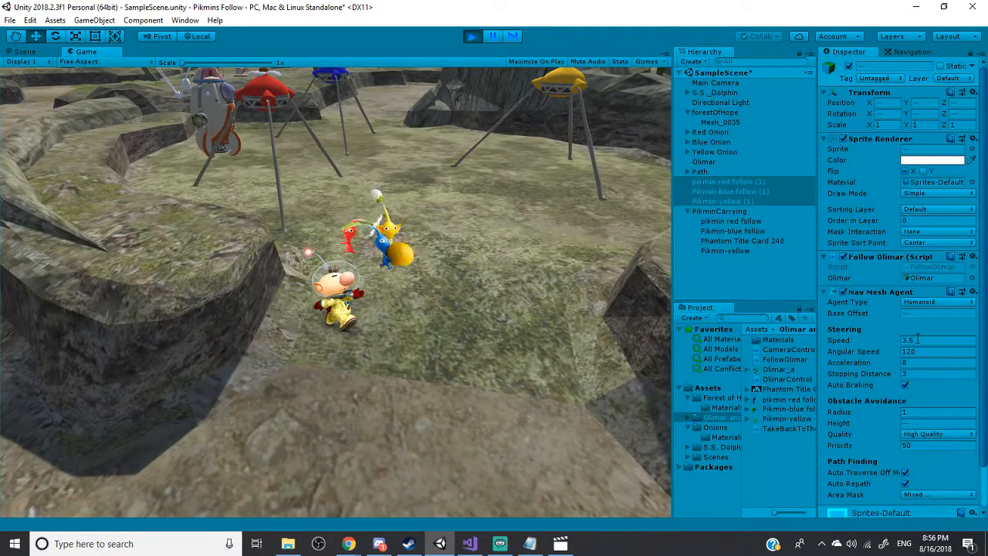
click(934, 340)
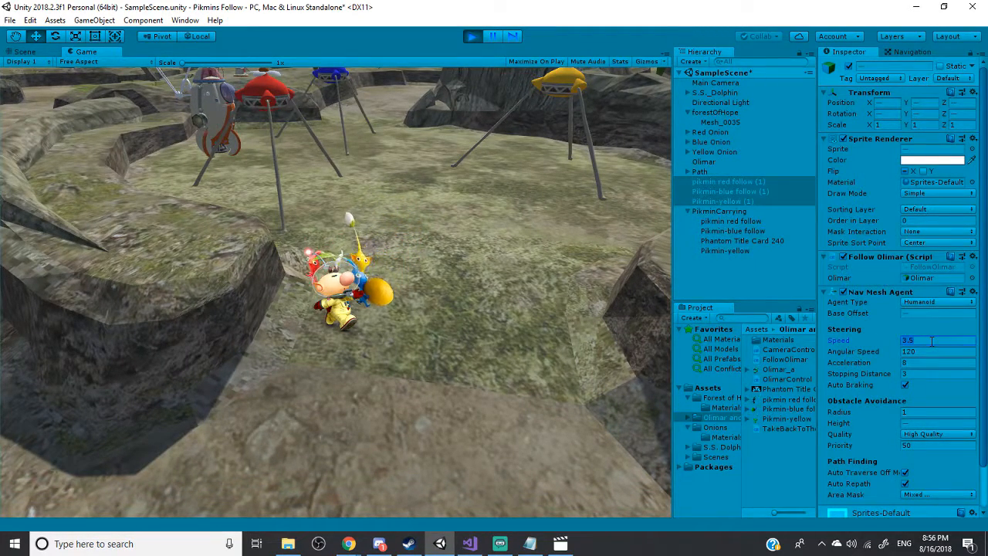
text(9.5)
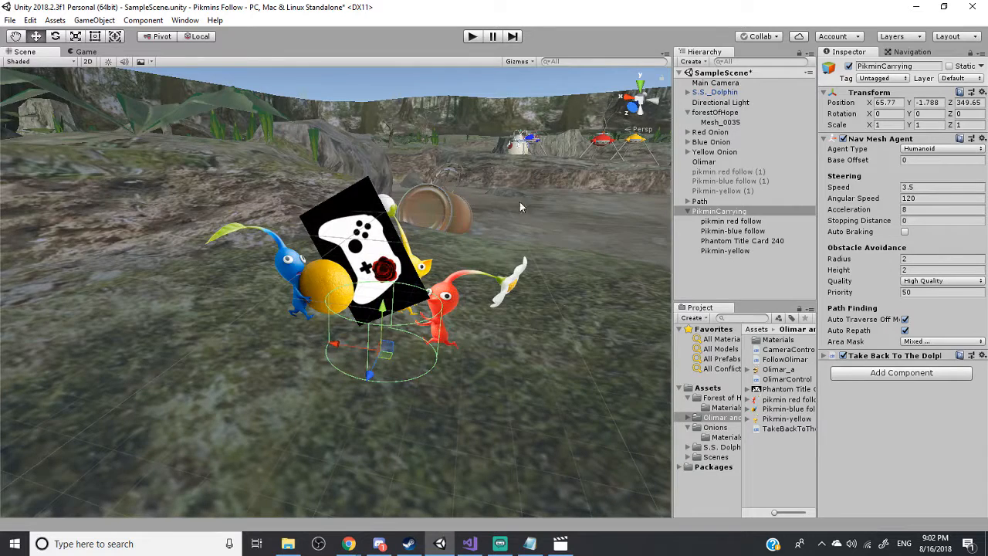
mouse_move(654, 183)
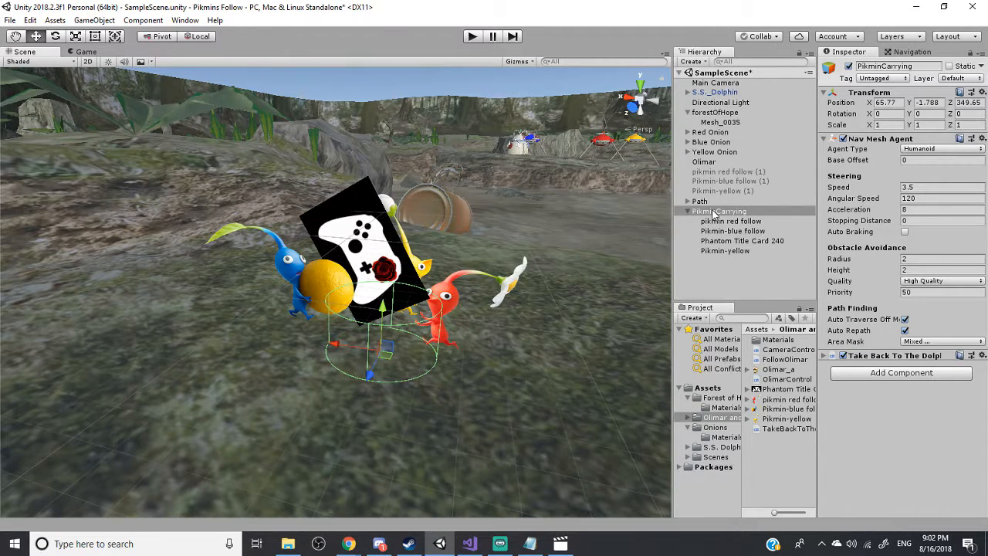
Step: Select PikminCarrying's Pikmin and card, expand Path, and inspect the checkpoints array
click(730, 221)
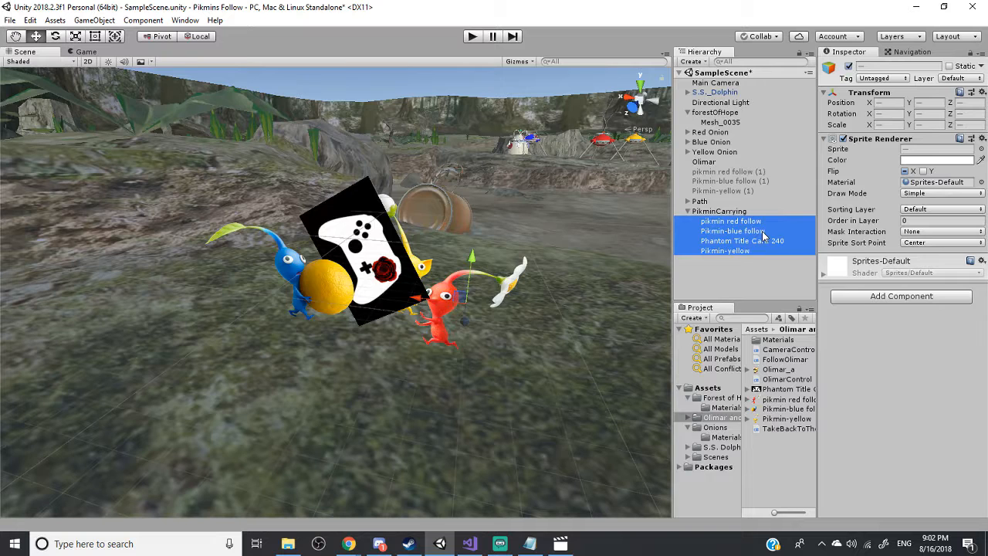
click(719, 211)
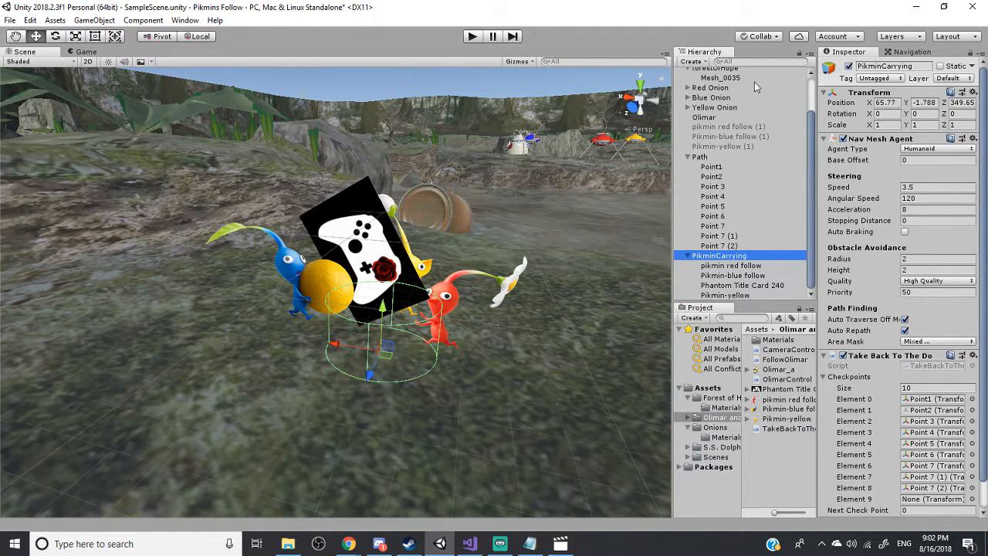
click(471, 36)
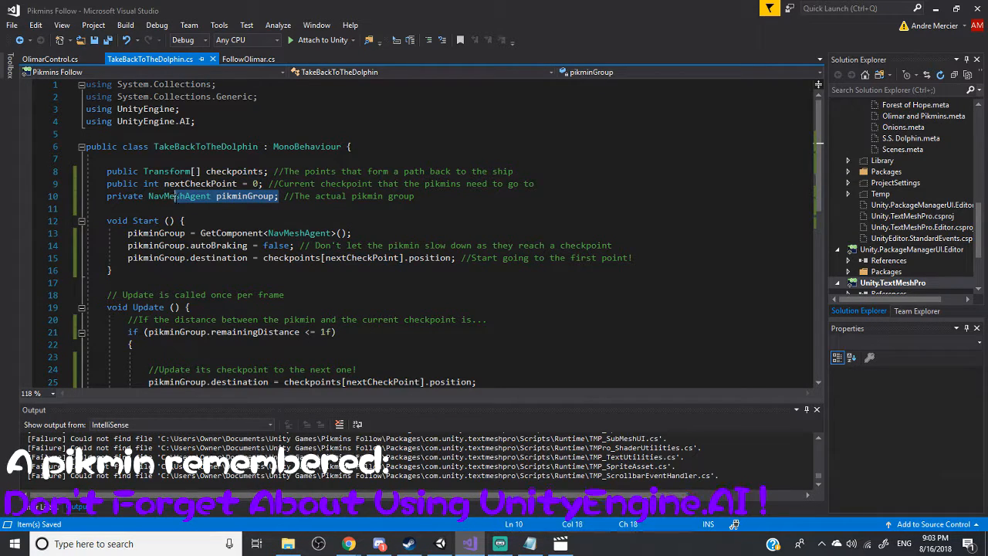
Step: Highlight the pikminGroup Nav Mesh Agent field in TakeBackToTheDolphin.cs
double_click(178, 195)
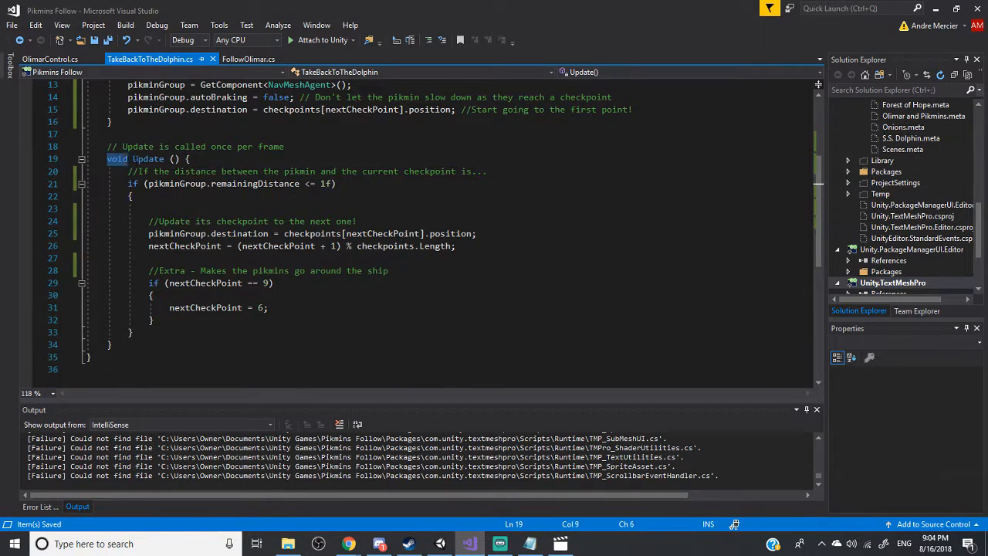
mouse_move(176, 183)
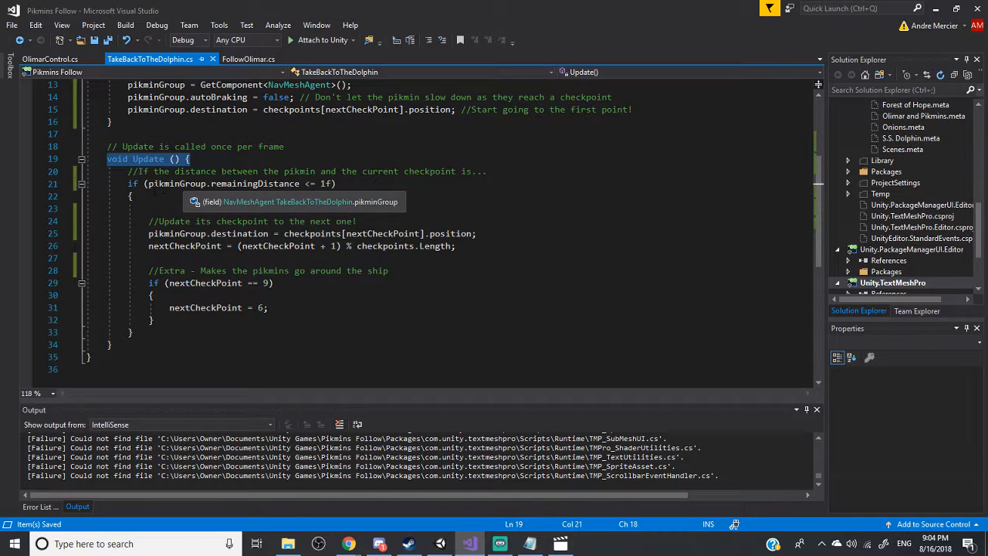